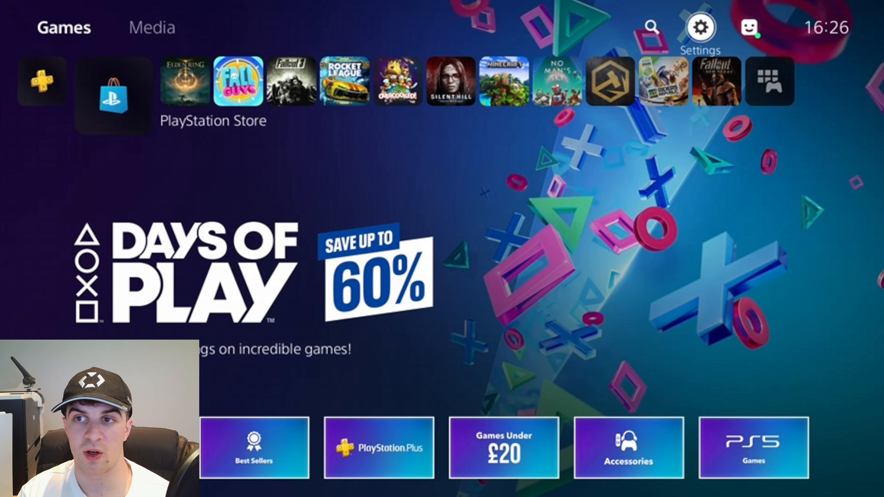
- Open the Settings gear at the top right of the PS5 home screen
{"action": "left_click", "coordinate": [701, 27]}
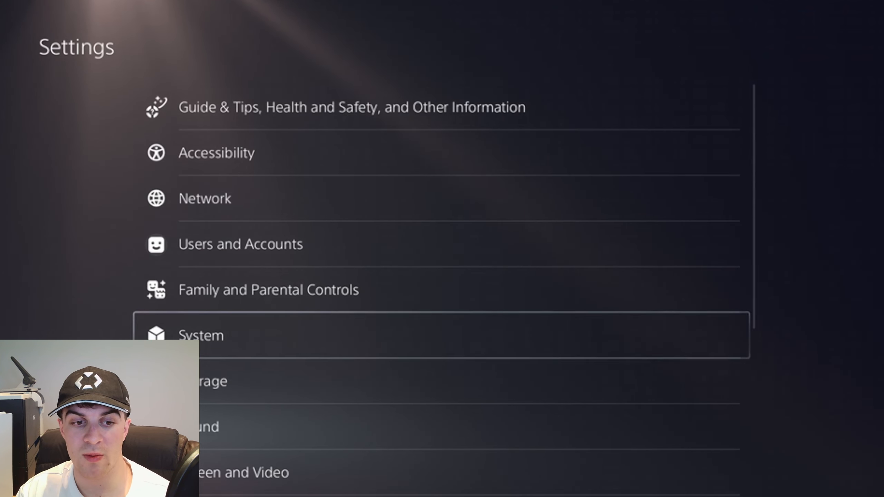
- Go to System > HDMI and highlight the Enable HDMI Device Link option
{"action": "left_click", "coordinate": [201, 335]}
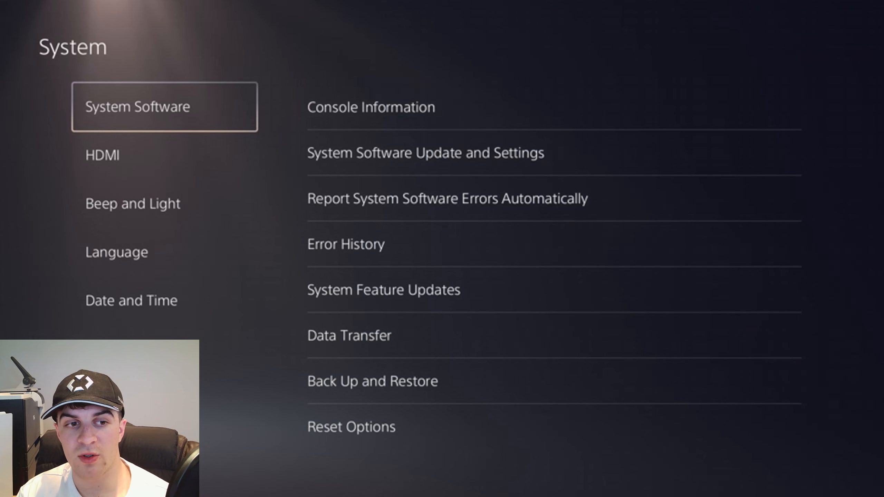
{"action": "left_click", "coordinate": [102, 155]}
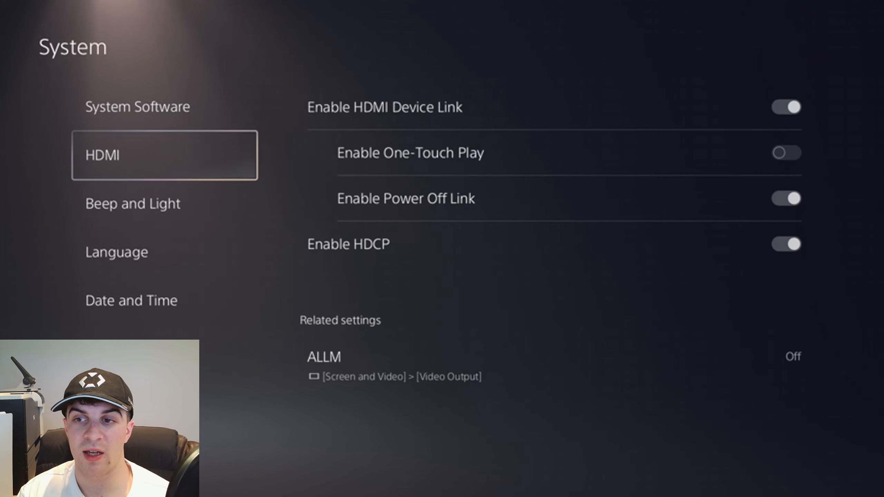
{"action": "key", "text": "right"}
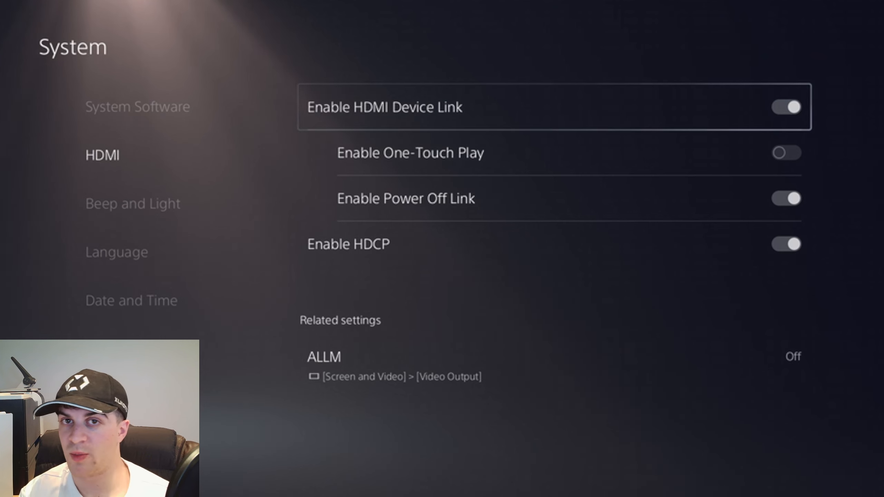
{"action": "left_click", "coordinate": [786, 107]}
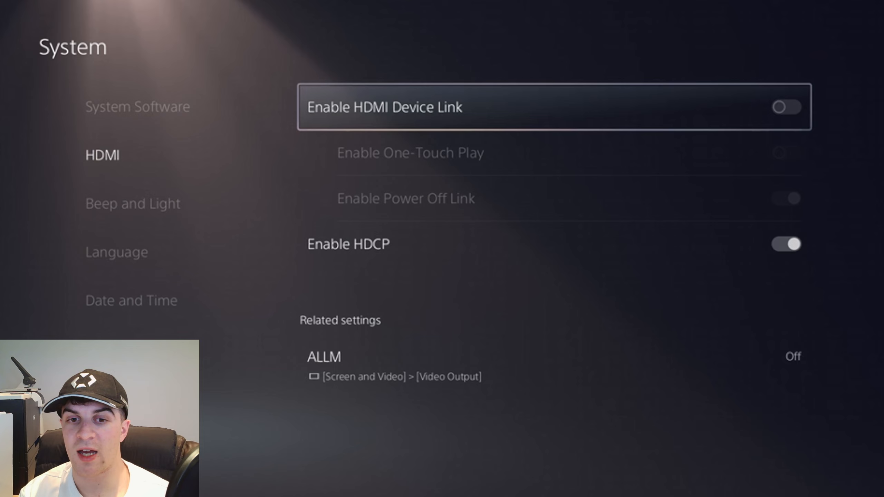
{"action": "left_click", "coordinate": [785, 107]}
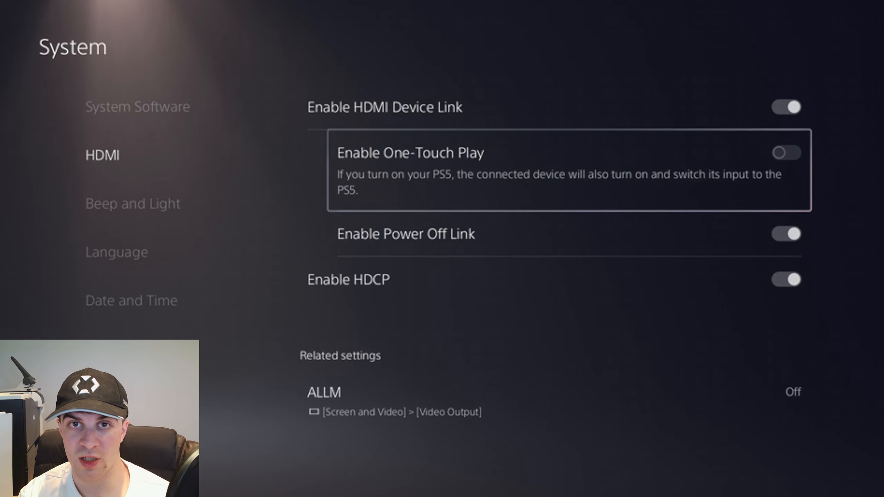
{"action": "key", "text": "down"}
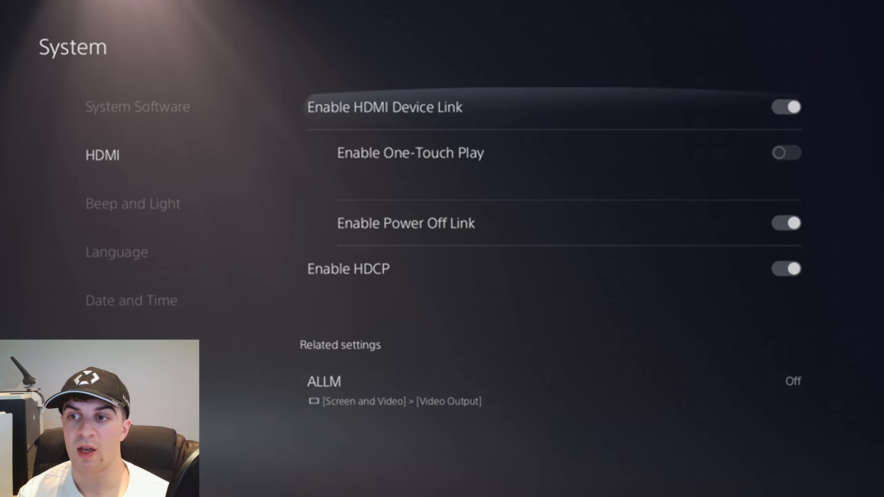
{"action": "left_click", "coordinate": [785, 107]}
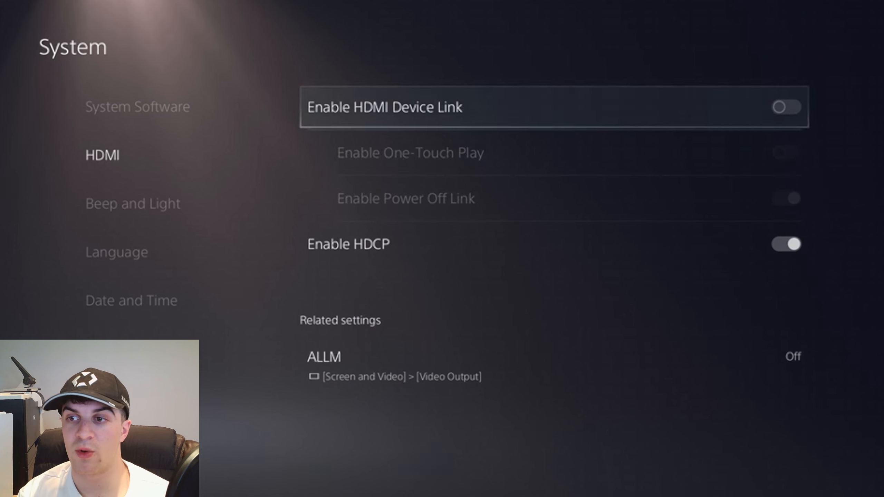
{"action": "left_click", "coordinate": [785, 107]}
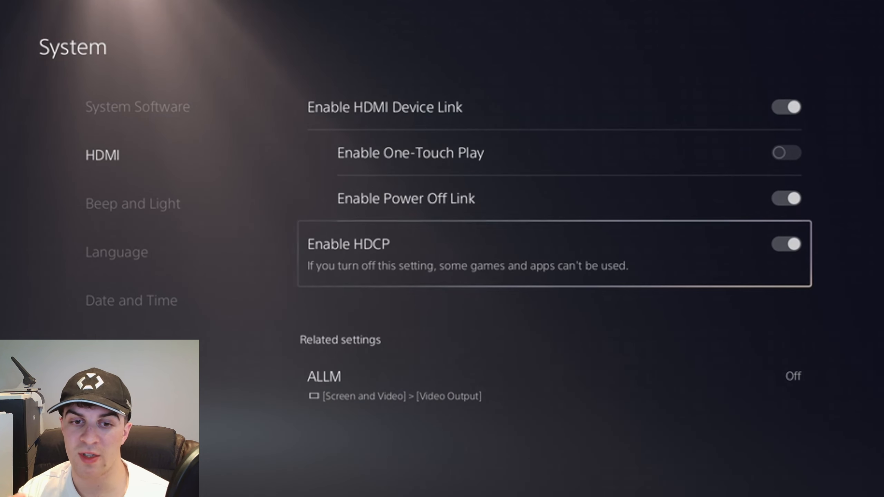